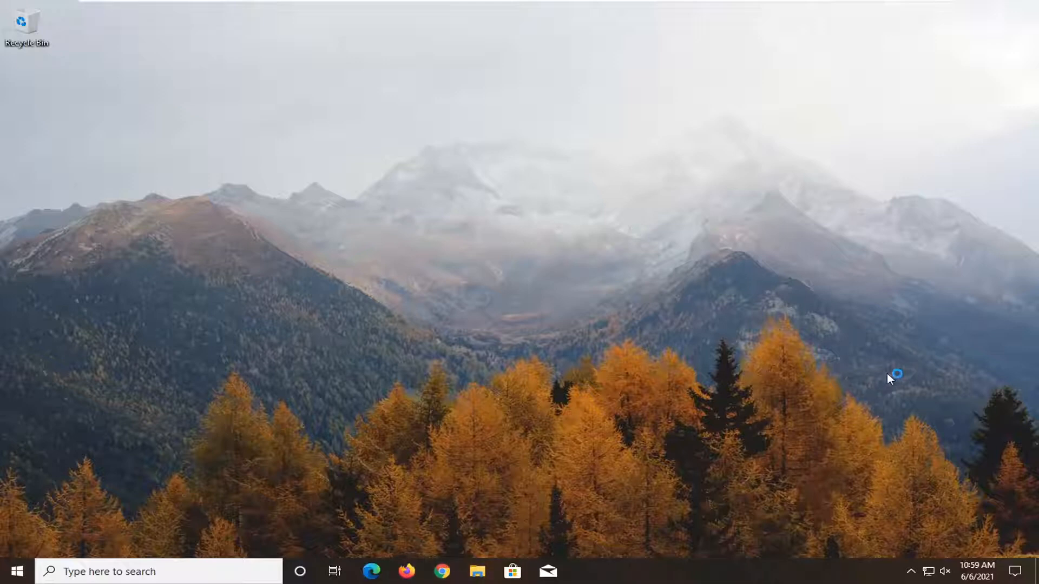
Step: Launch Chrome and reach the Extensions page via More tools in the menu
left_click(441, 572)
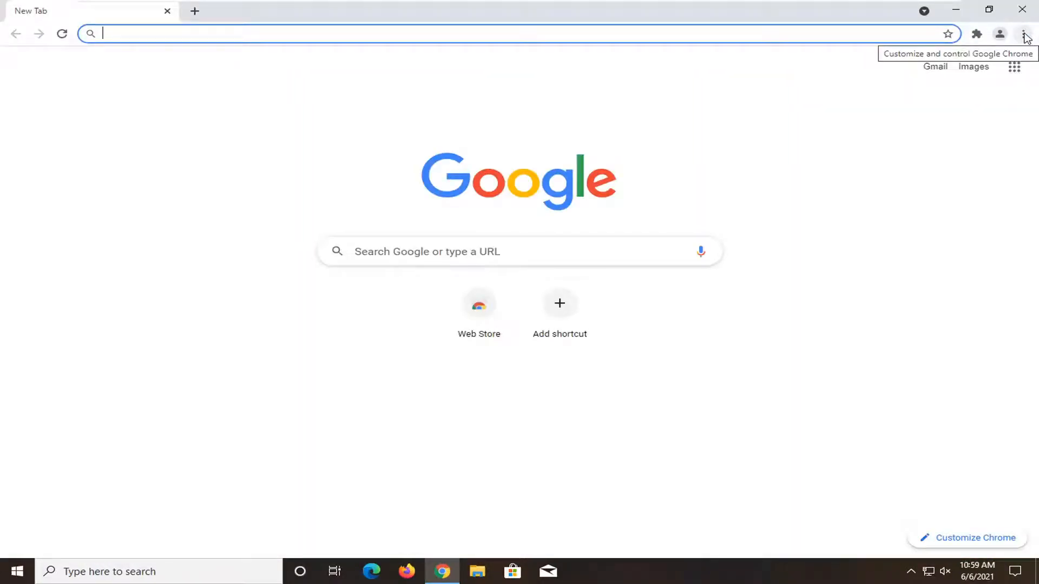
left_click(1022, 34)
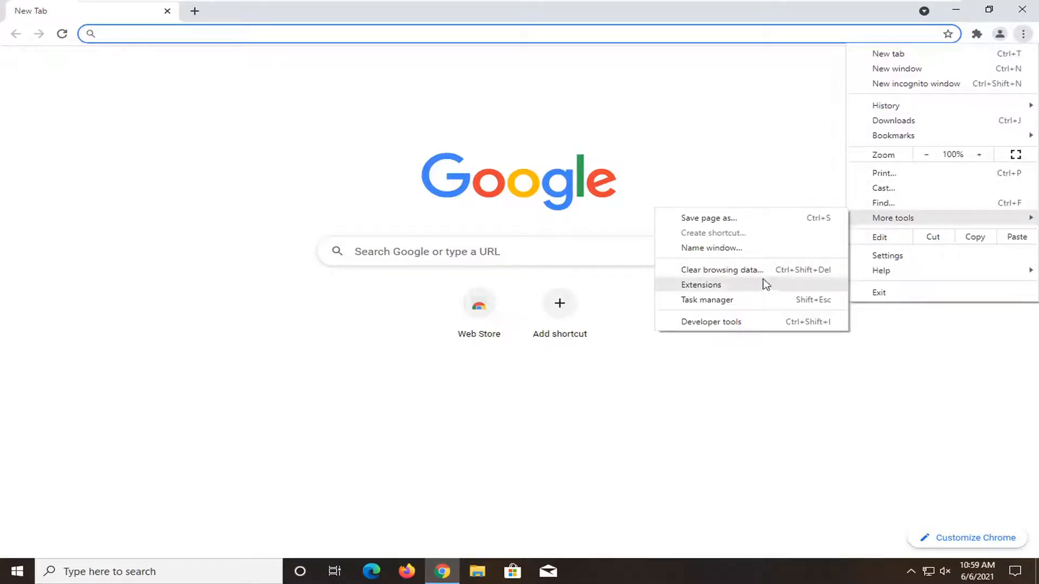
left_click(700, 285)
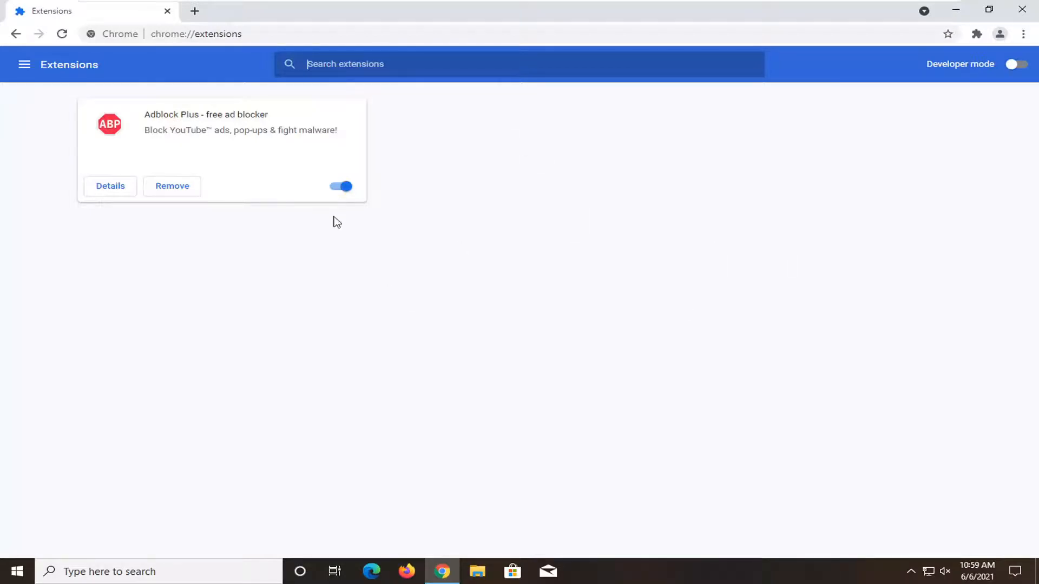
mouse_move(172, 186)
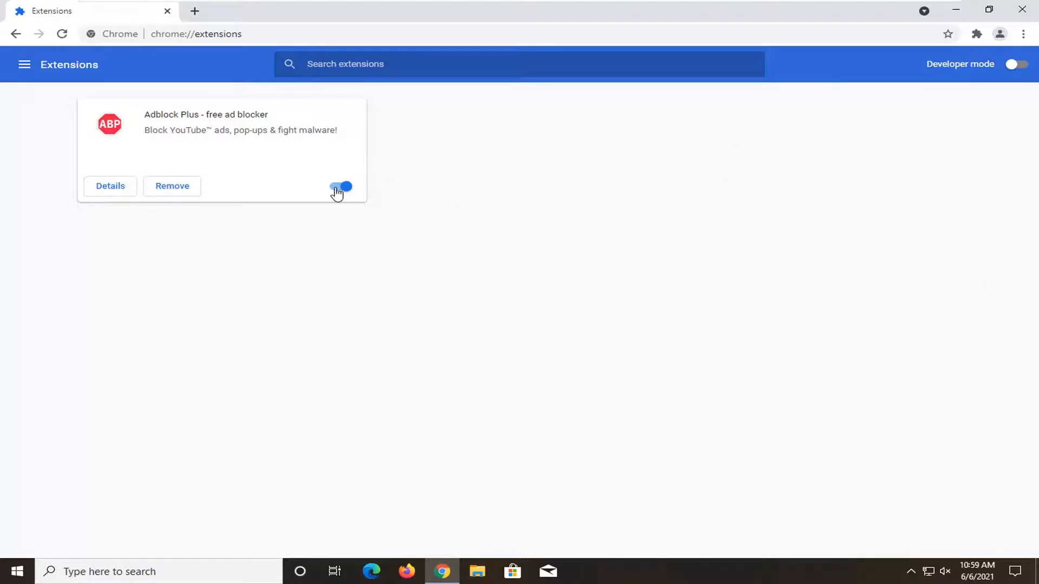
Step: Switch the Adblock Plus toggle off, then back on so it ends enabled
left_click(341, 186)
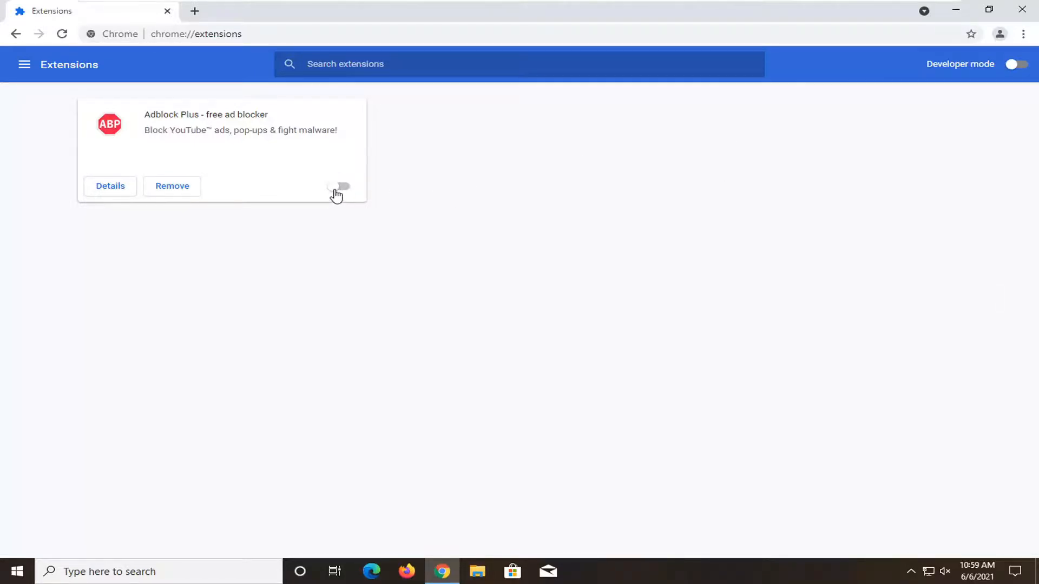
left_click(340, 186)
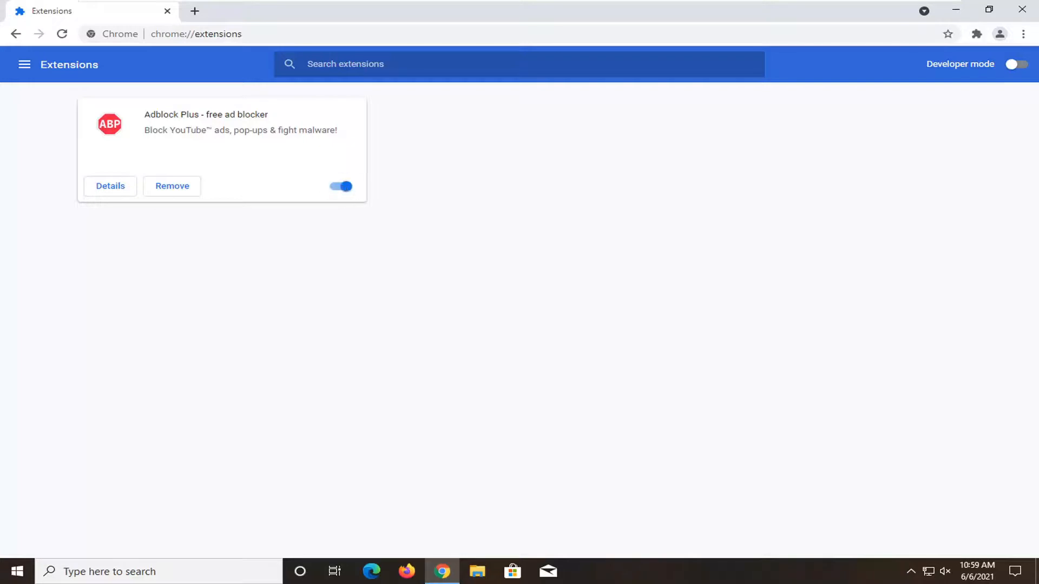
mouse_move(858, 102)
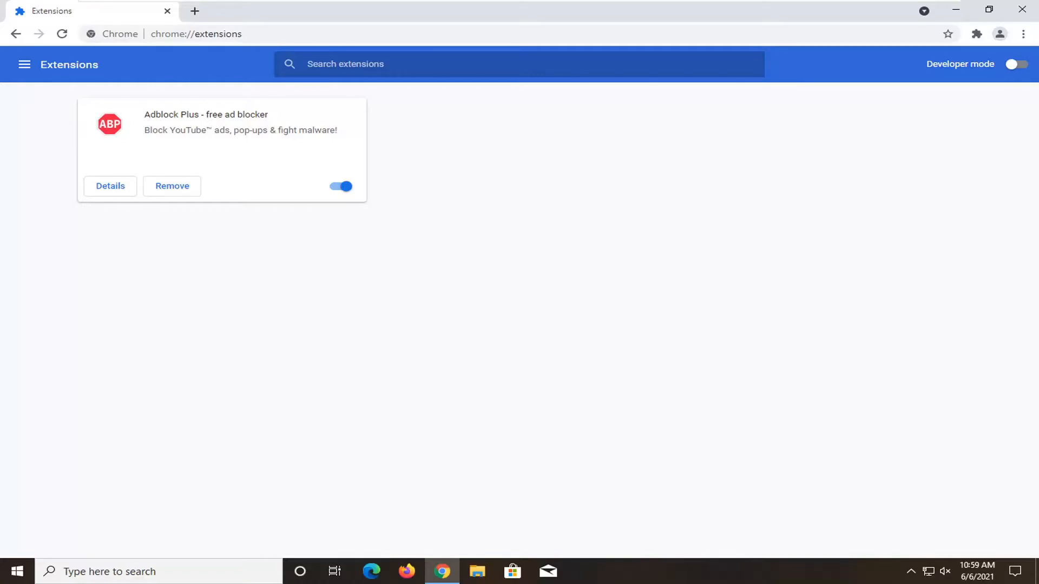
mouse_move(506, 367)
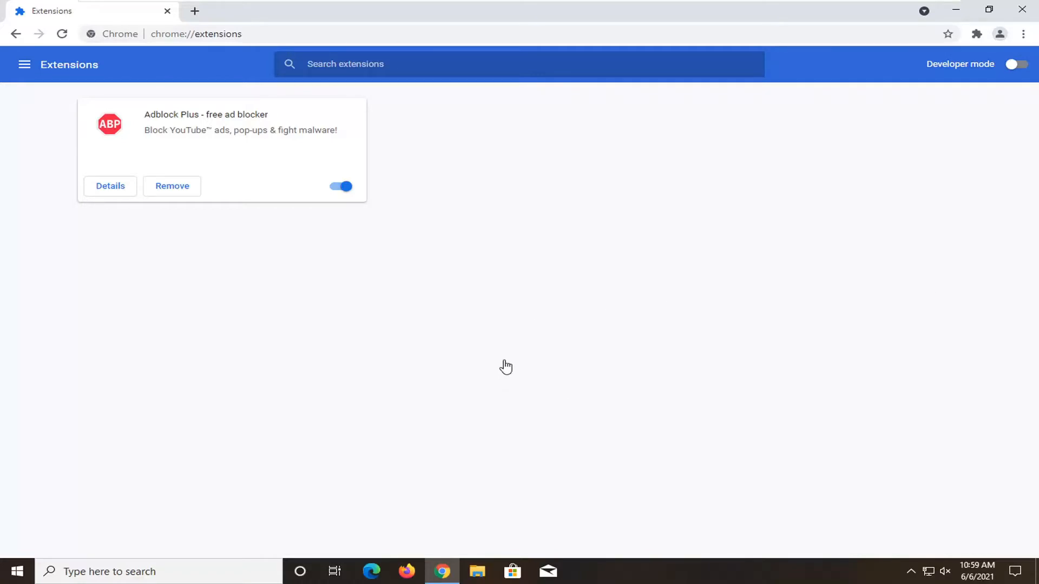